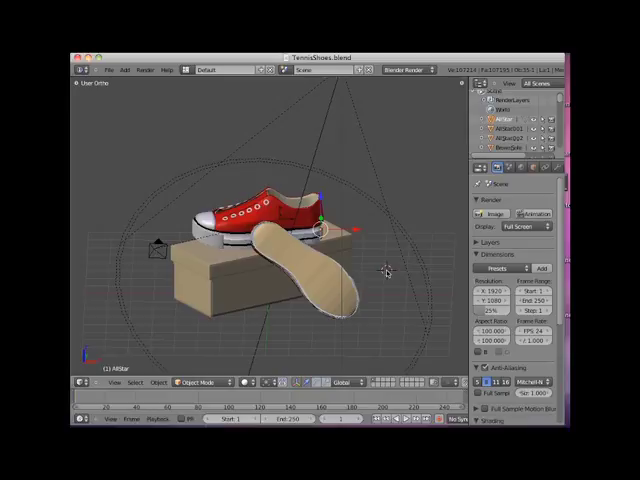
mouse_move(386, 272)
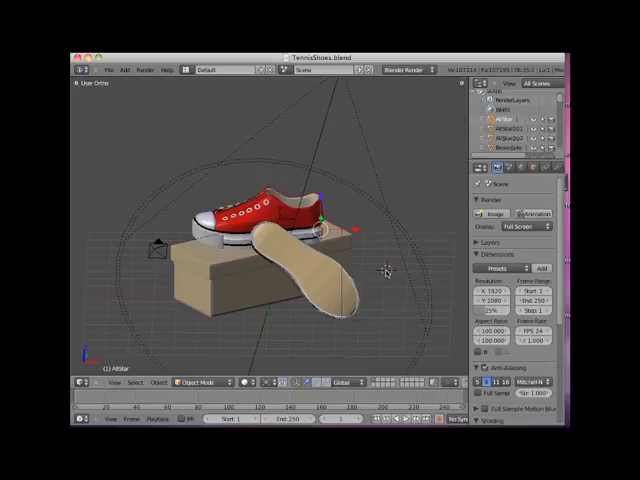
mouse_move(412, 292)
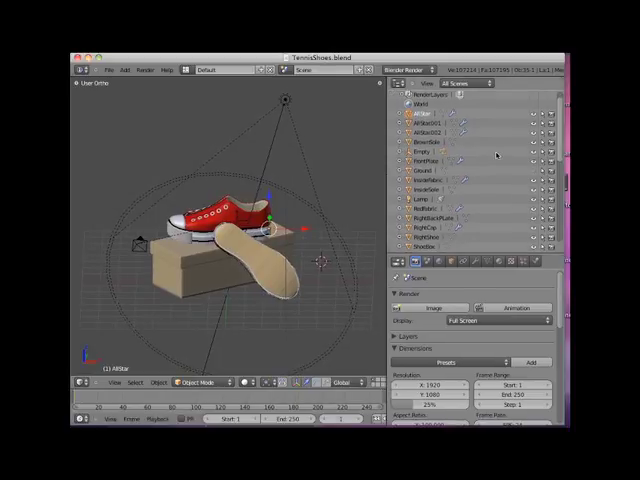
Step: Scroll down through the enlarged Outliner's full list of shoe-scene objects
scroll("down", 3)
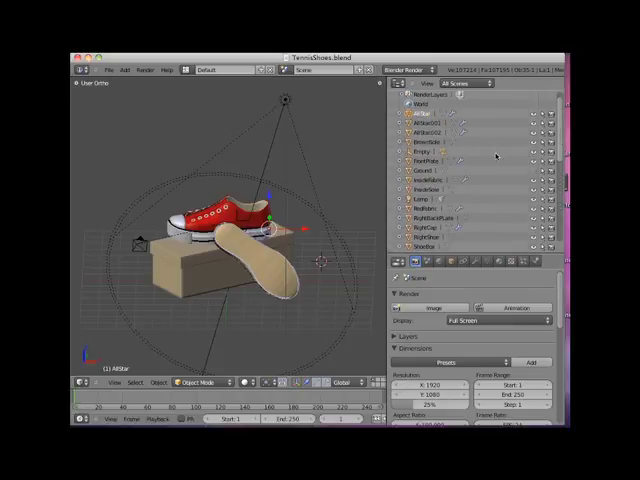
scroll("down", 3)
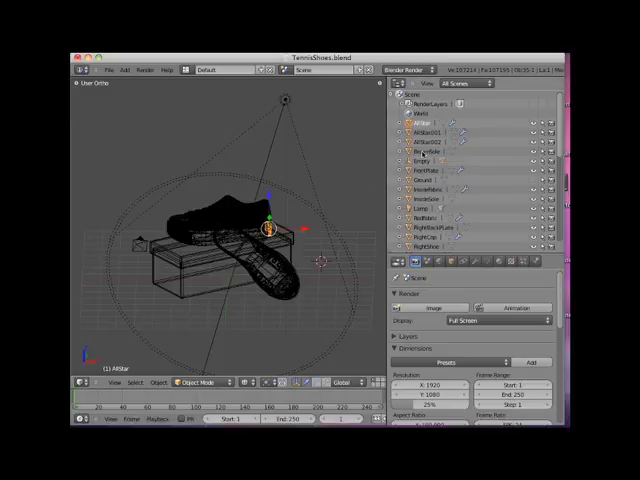
Step: Expand object entries in the Outliner hierarchy and select the shoe's laces
left_click(428, 152)
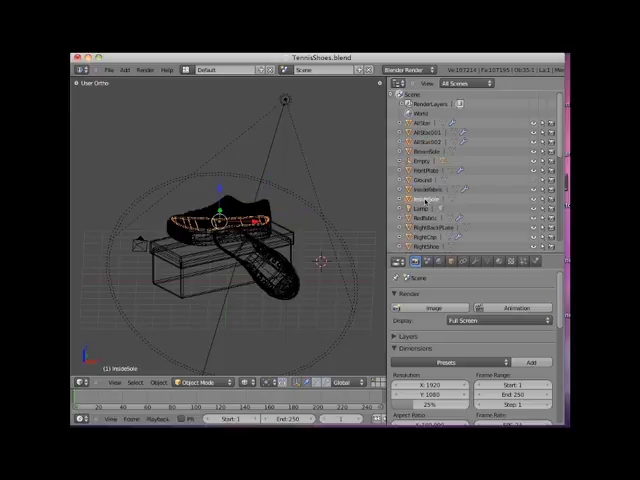
left_click(424, 114)
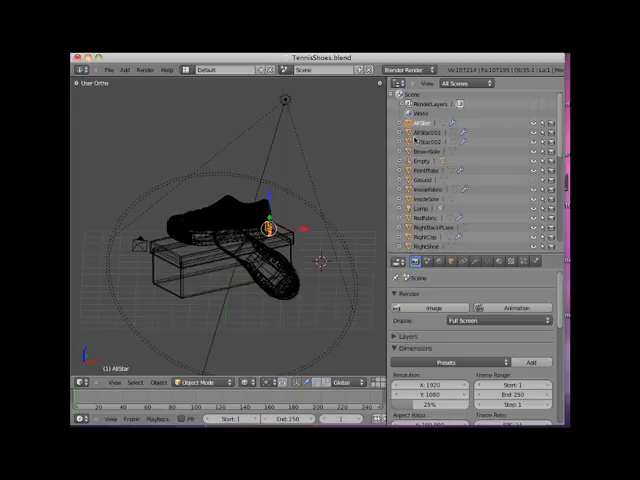
left_click(424, 172)
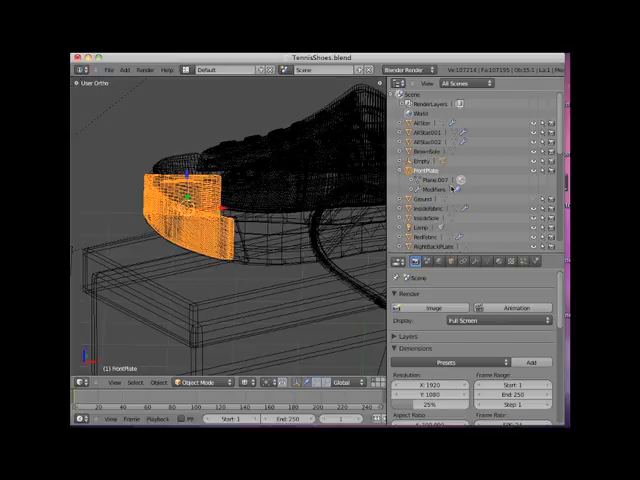
mouse_move(444, 184)
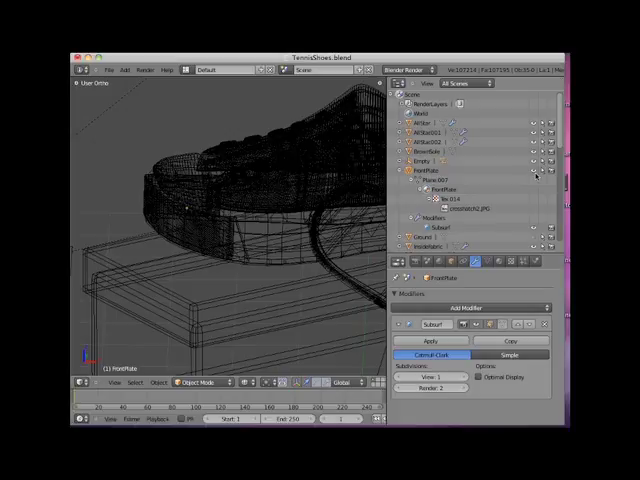
mouse_move(544, 170)
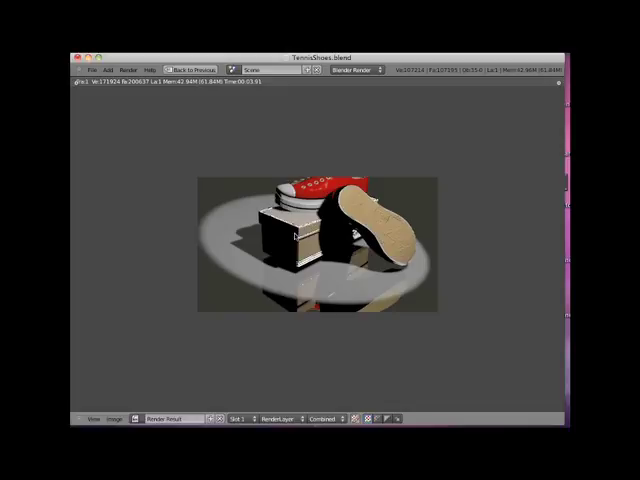
mouse_move(302, 236)
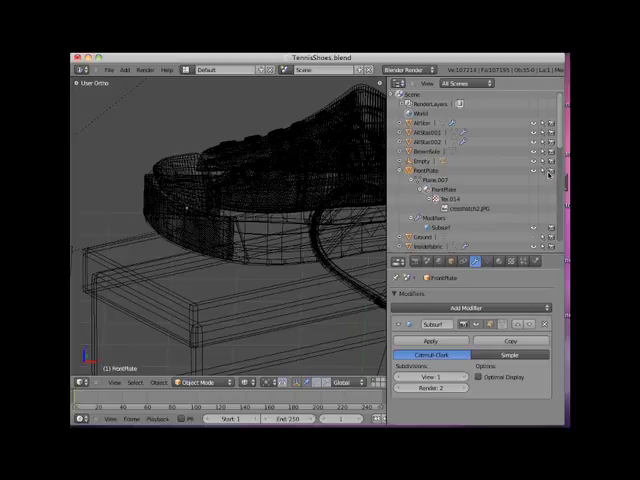
mouse_move(460, 180)
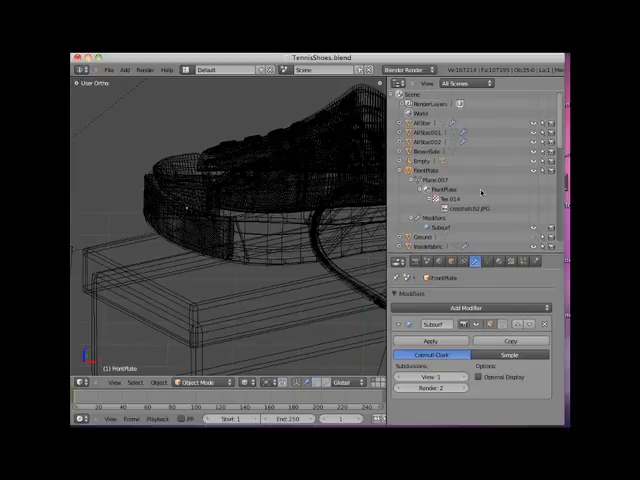
Step: Show the Outliner's display-mode choices, including Selected objects only
left_click(464, 84)
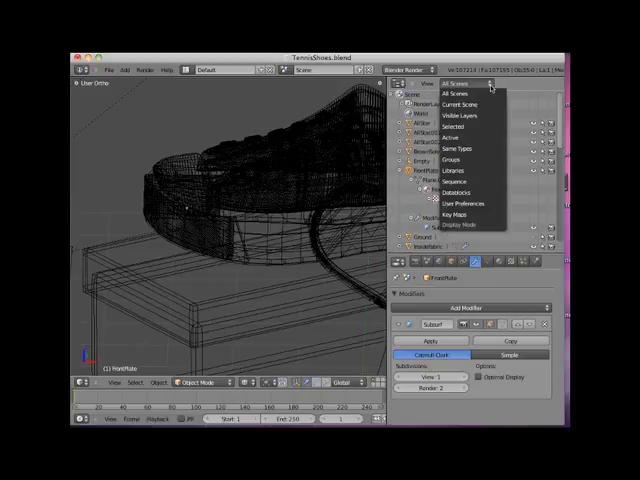
mouse_move(470, 108)
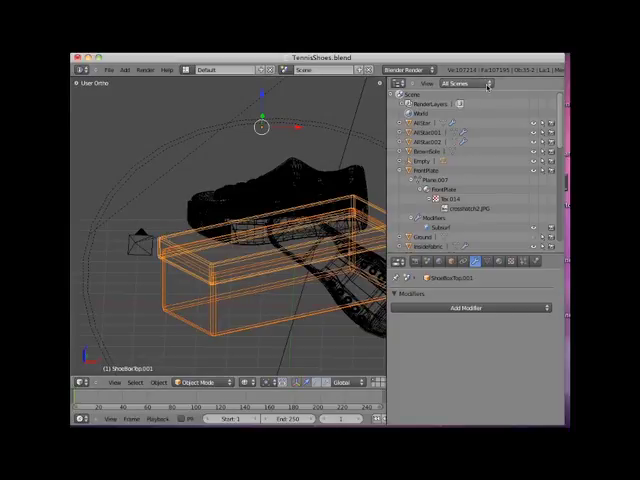
left_click(450, 84)
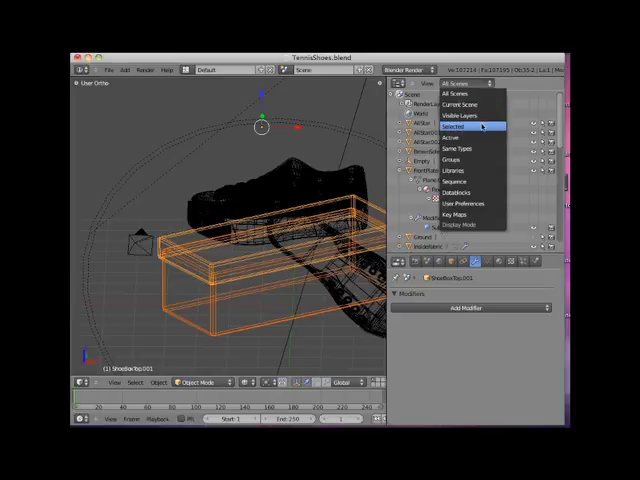